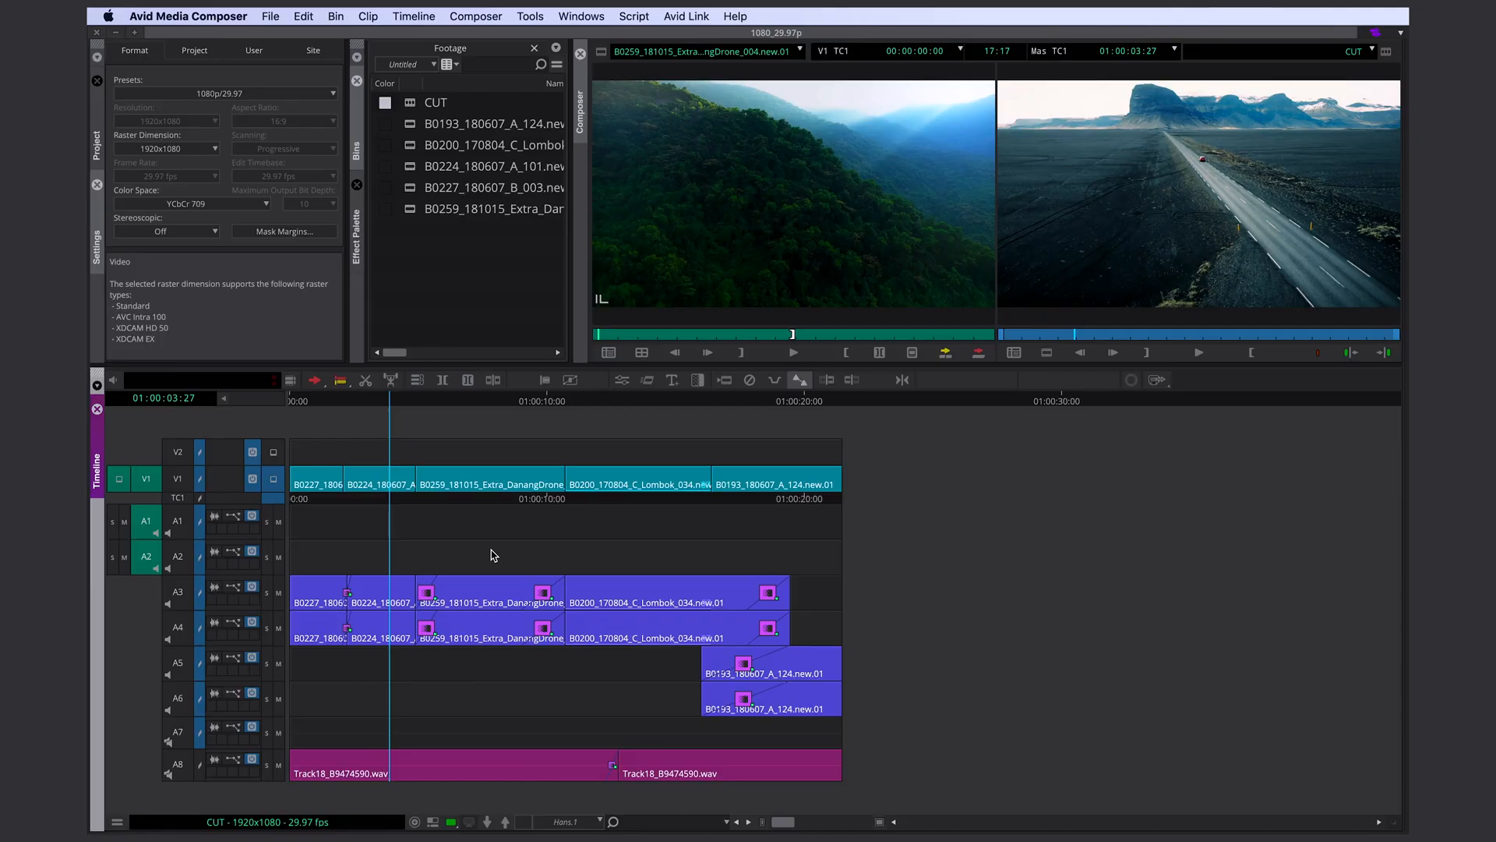
mouse_move(834, 385)
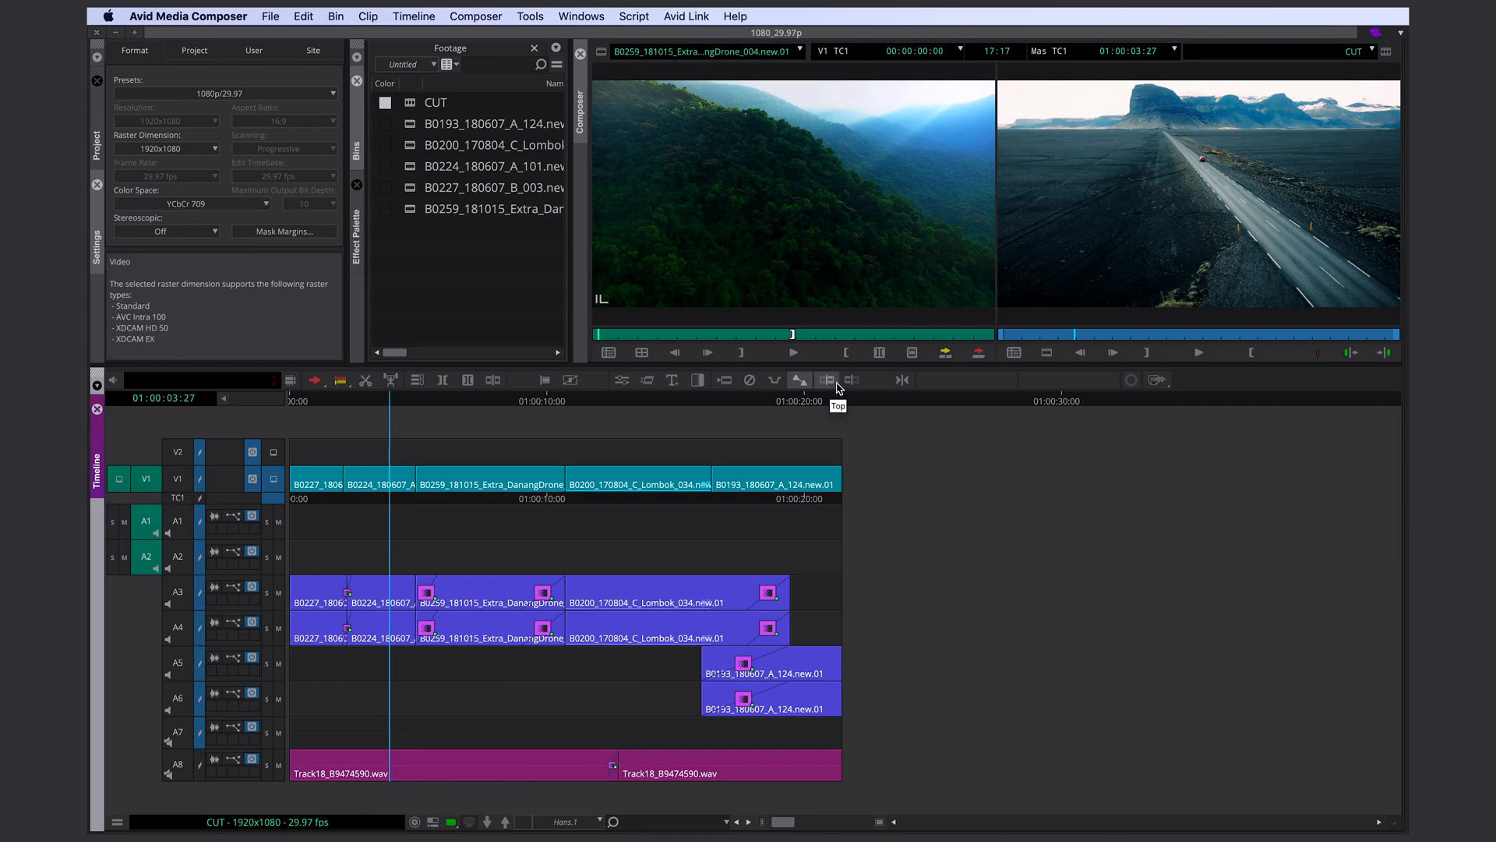
- Park the sequence position at about 01:00:15:10 inside the Lombok clip on the video track
click(826, 379)
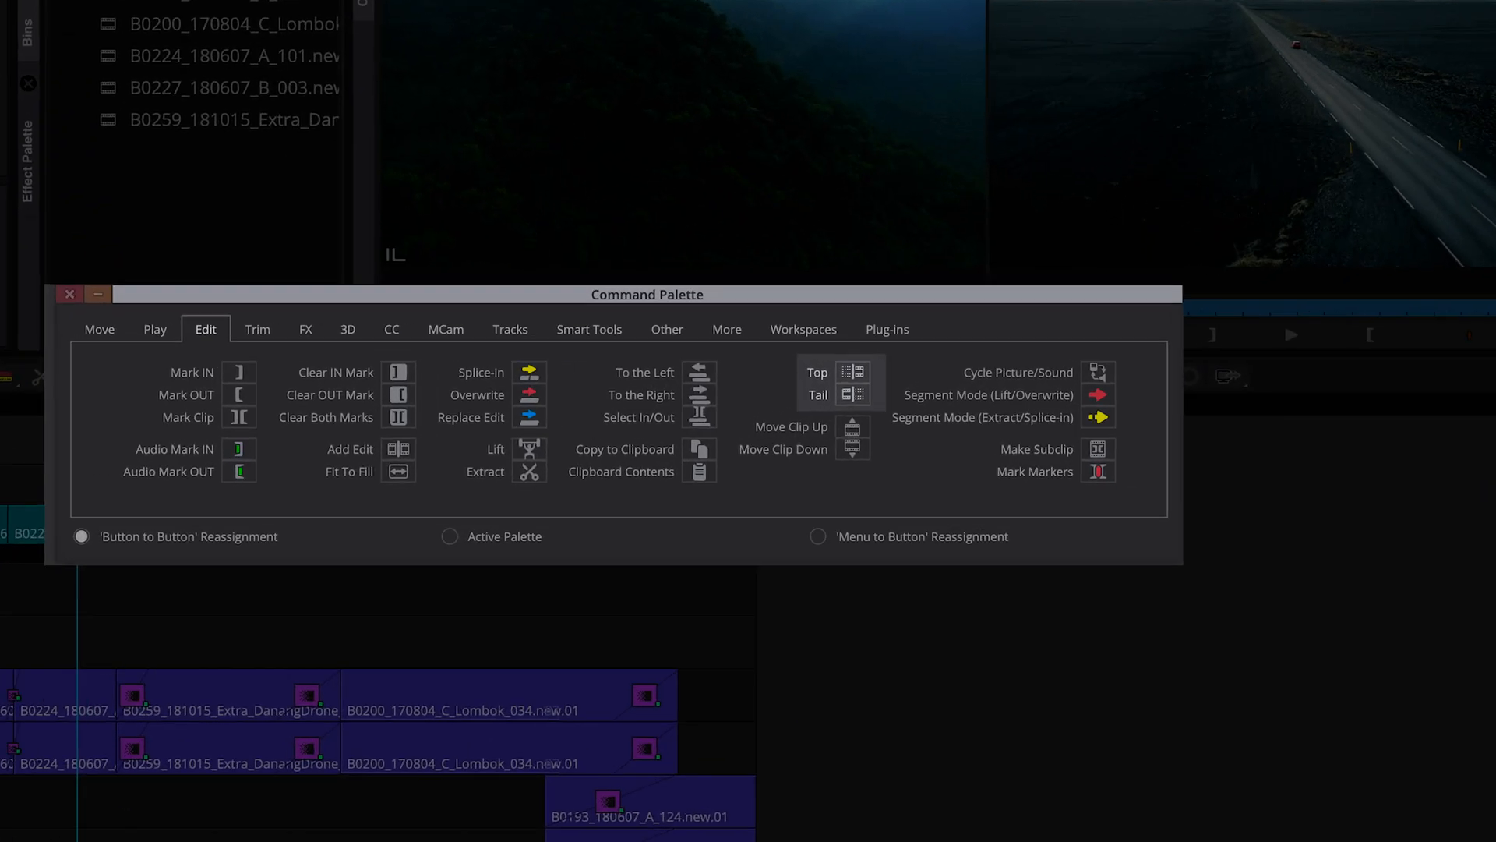
click(69, 293)
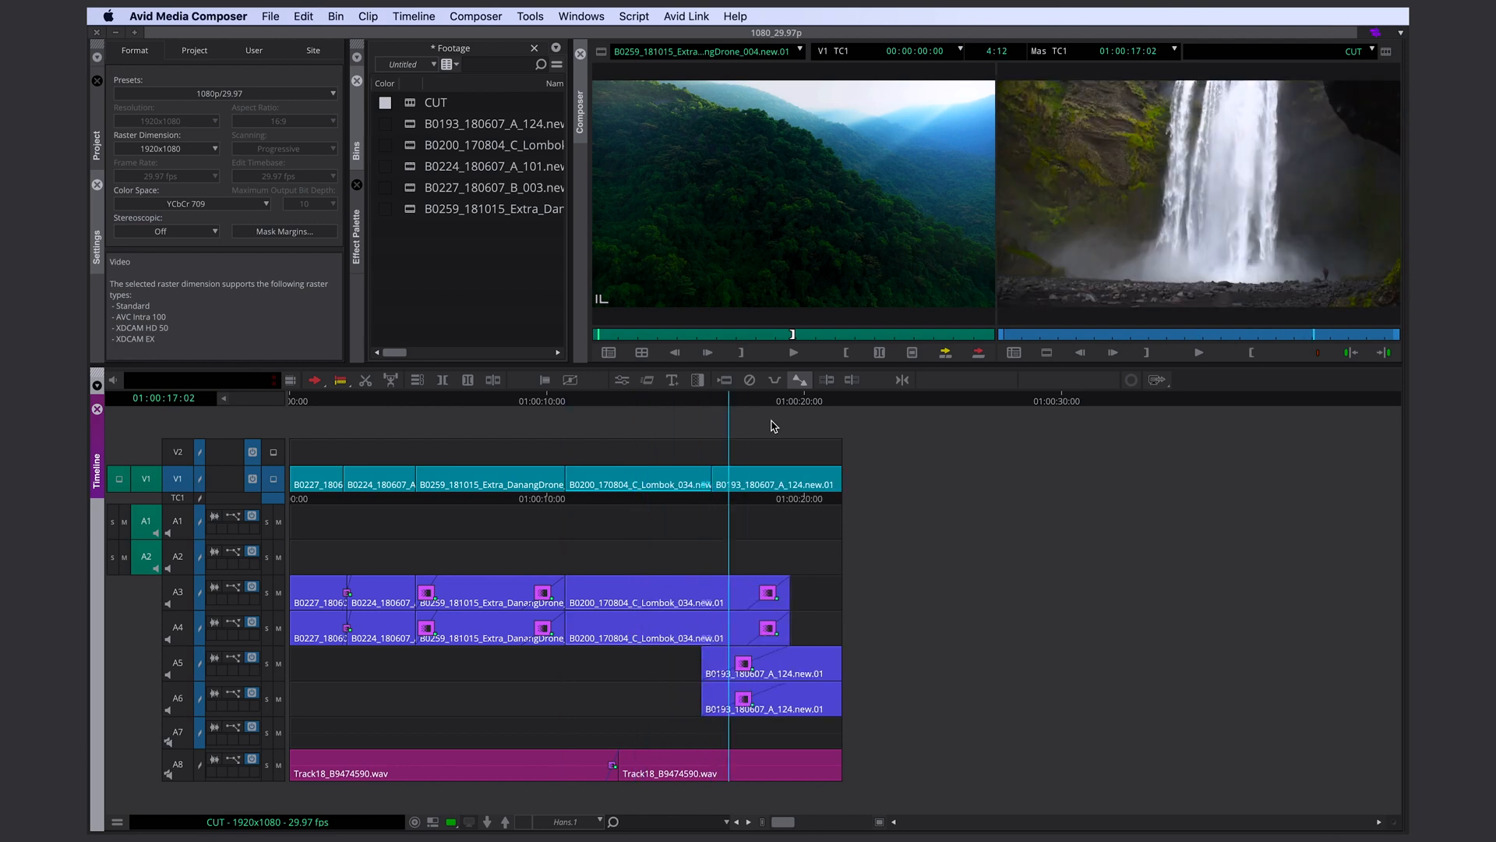
click(687, 484)
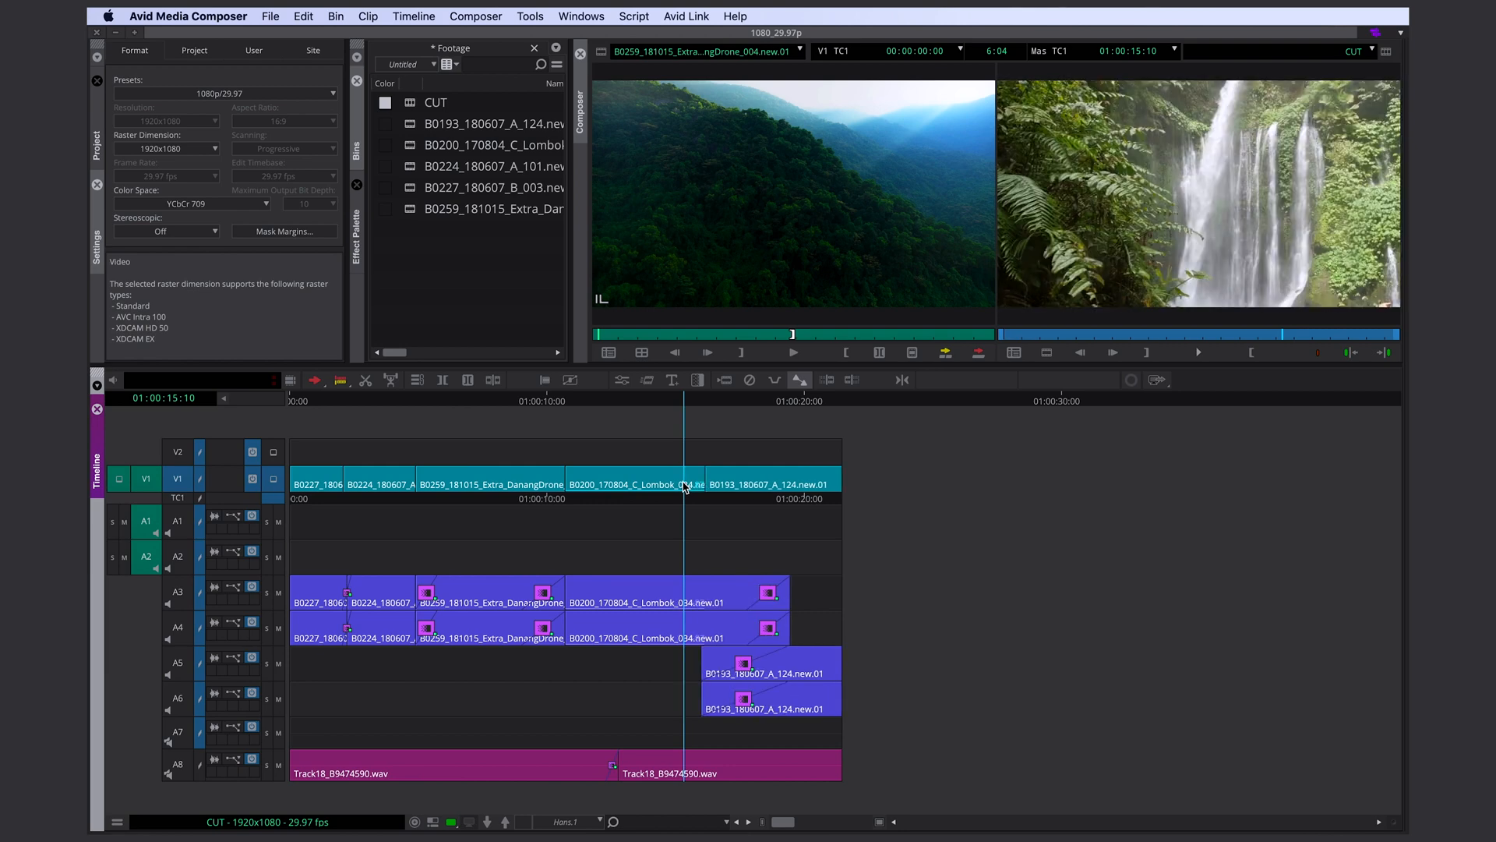
mouse_move(901, 383)
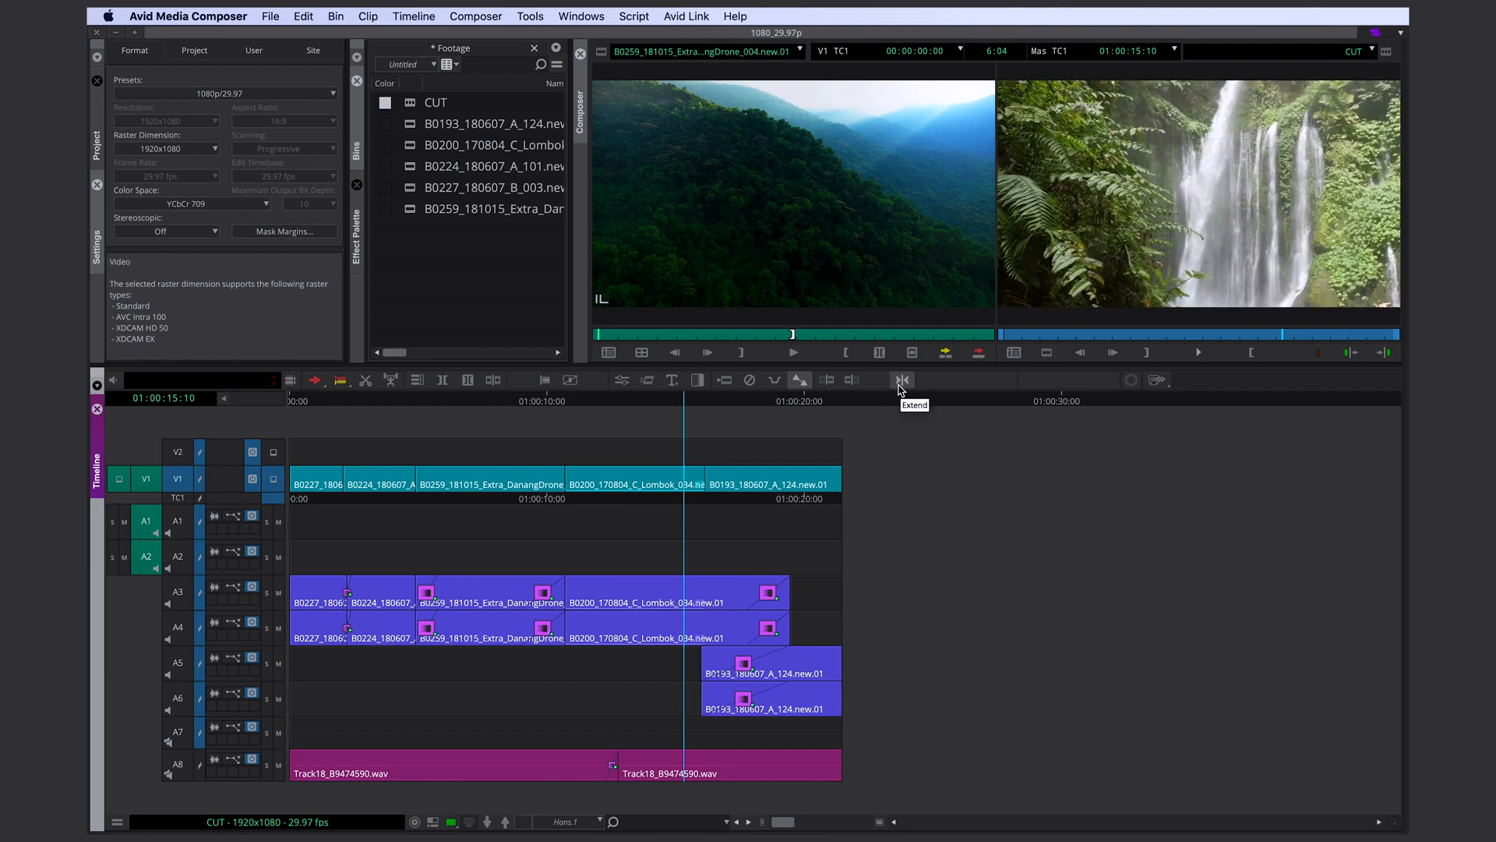
mouse_move(903, 384)
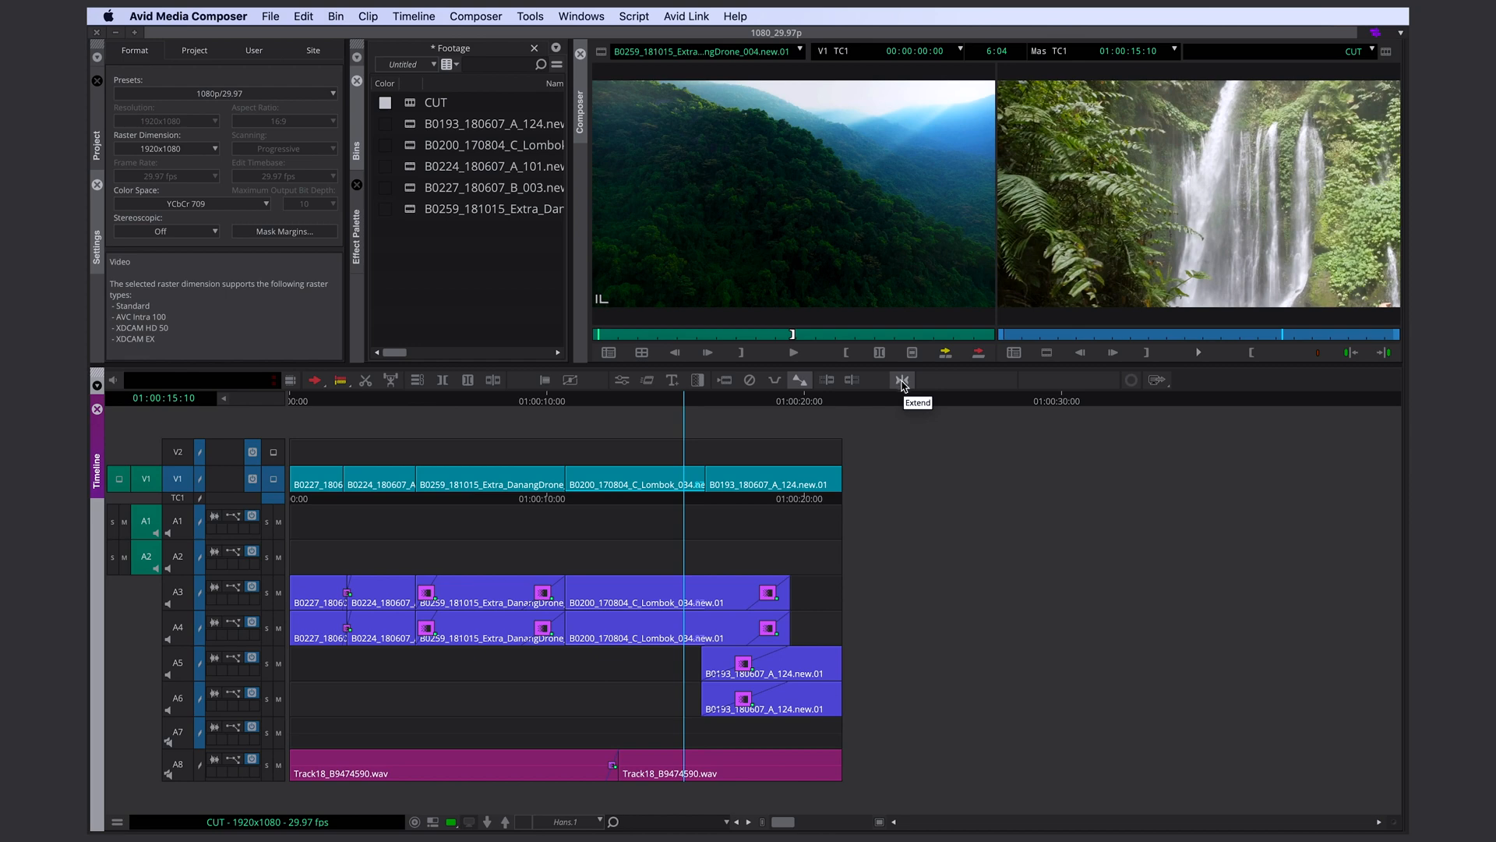
mouse_move(698, 510)
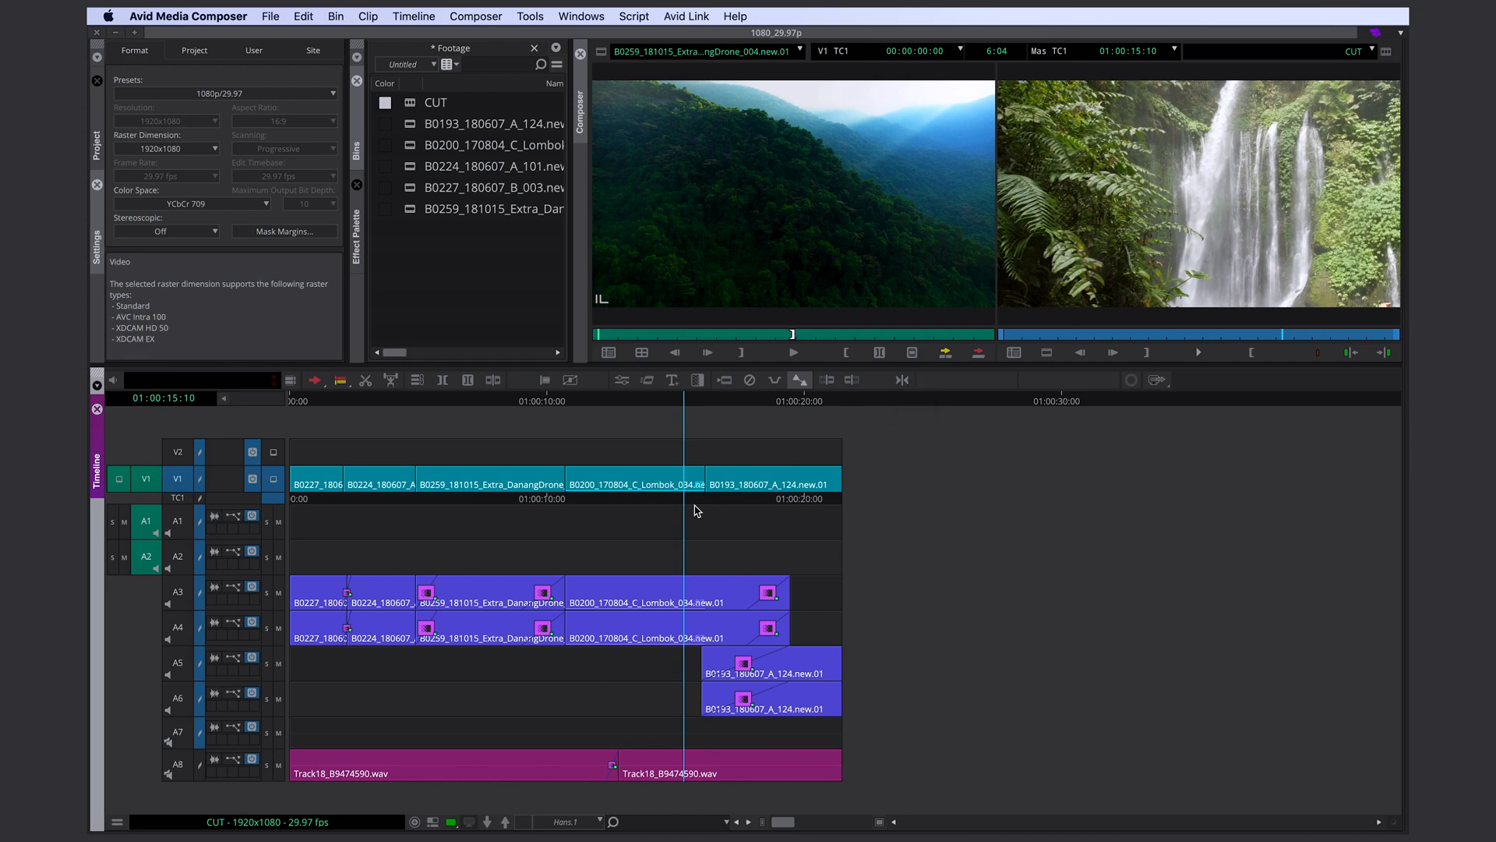
- Move the position to the edit before the drone clip, then near the sequence end around 20 seconds
click(408, 484)
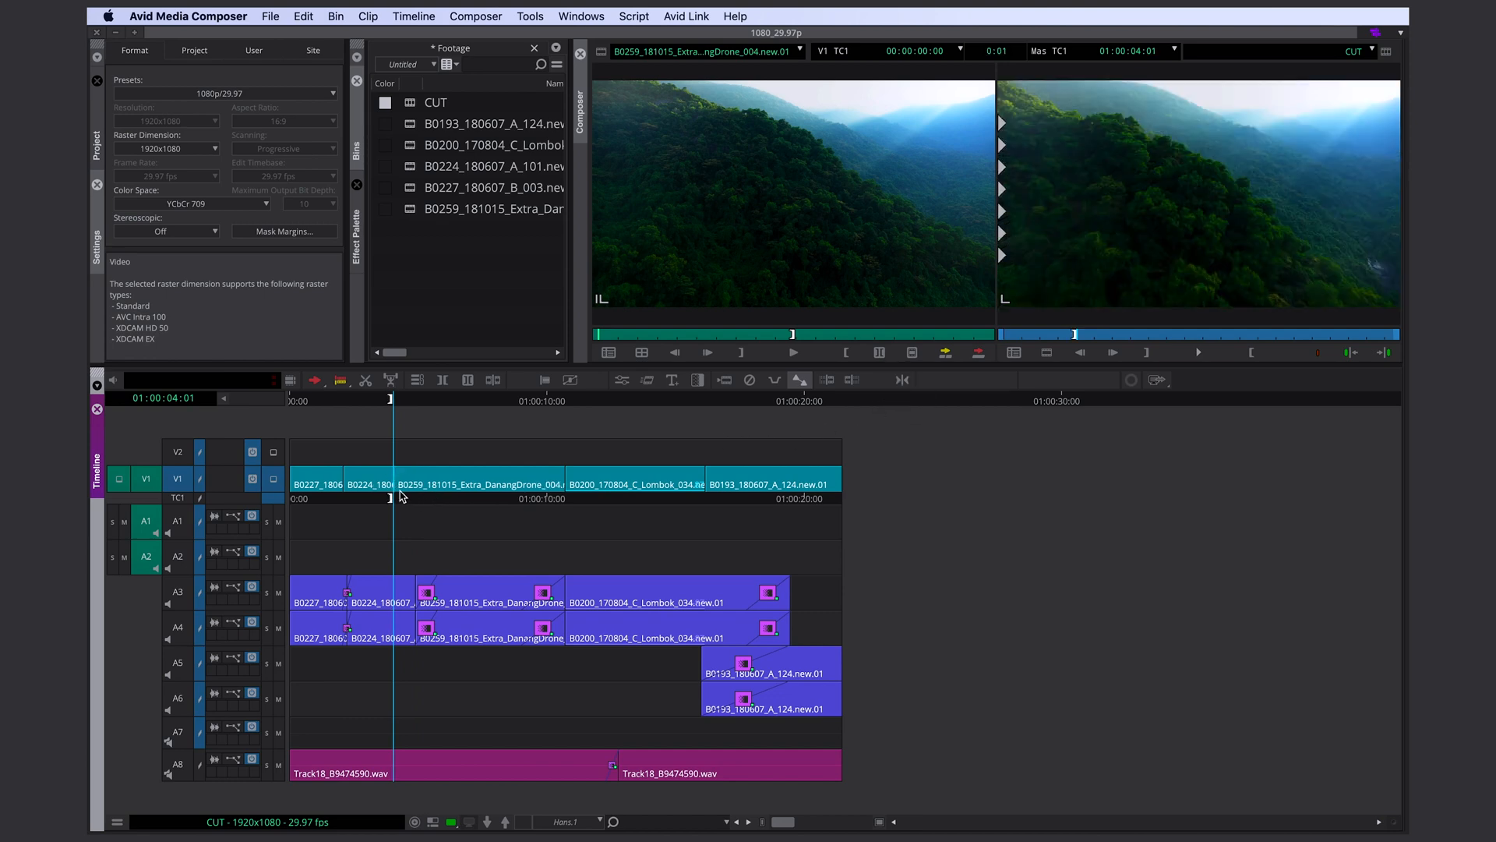
mouse_move(346, 502)
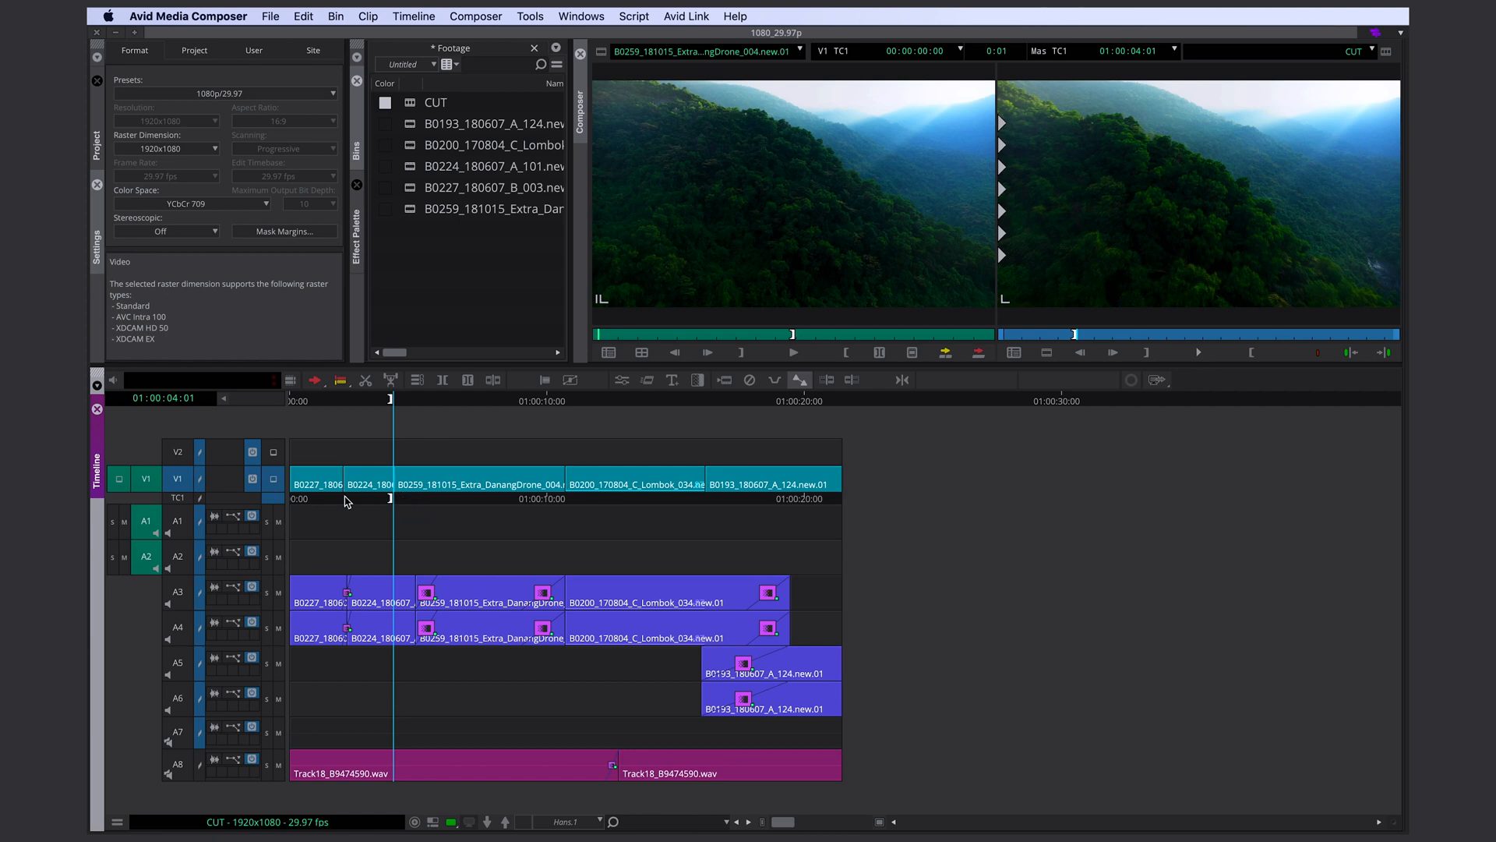
mouse_move(434, 508)
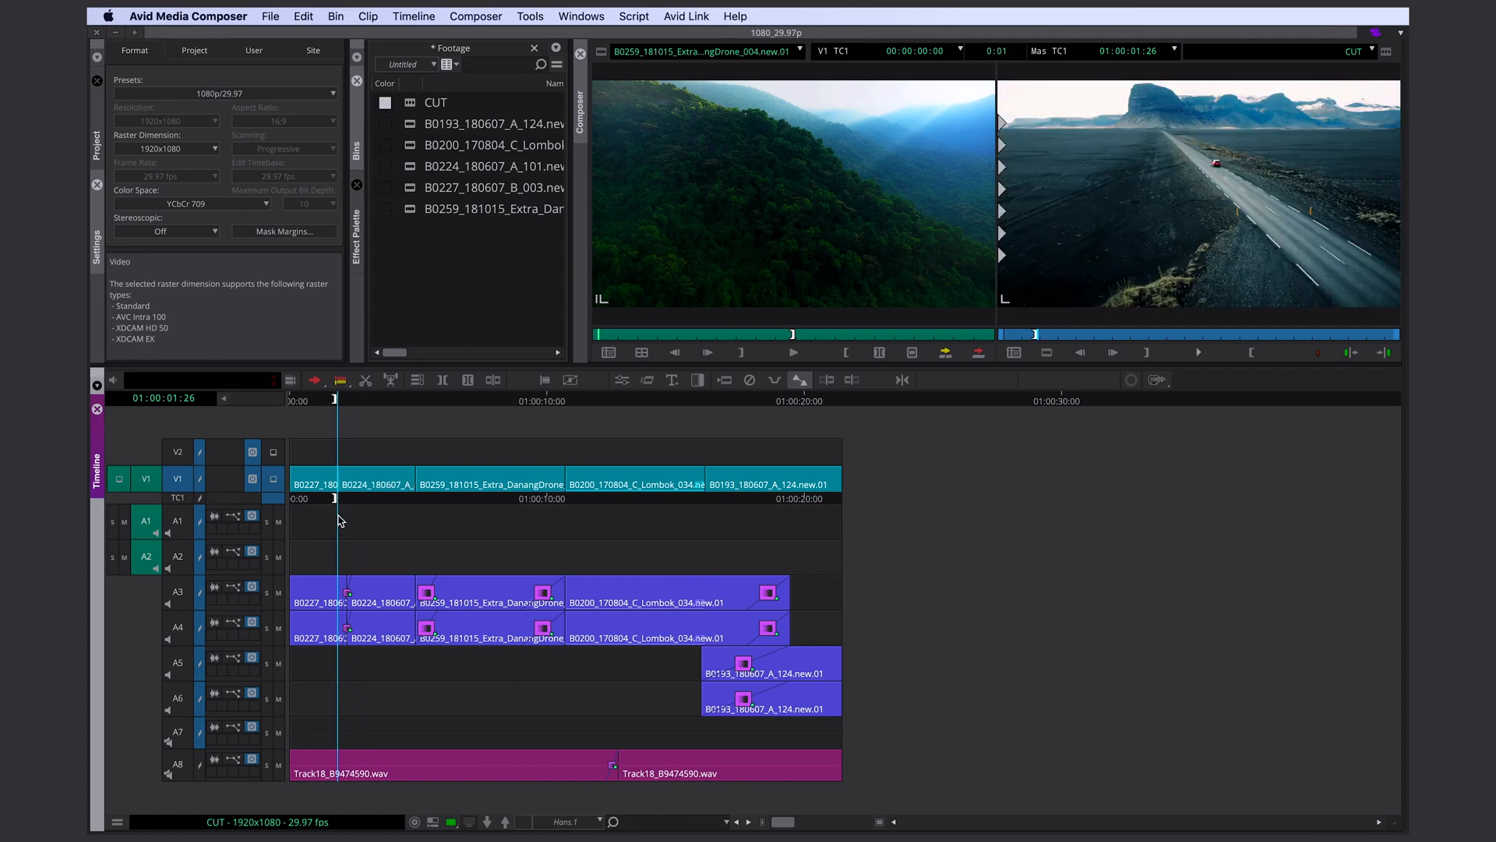
click(829, 532)
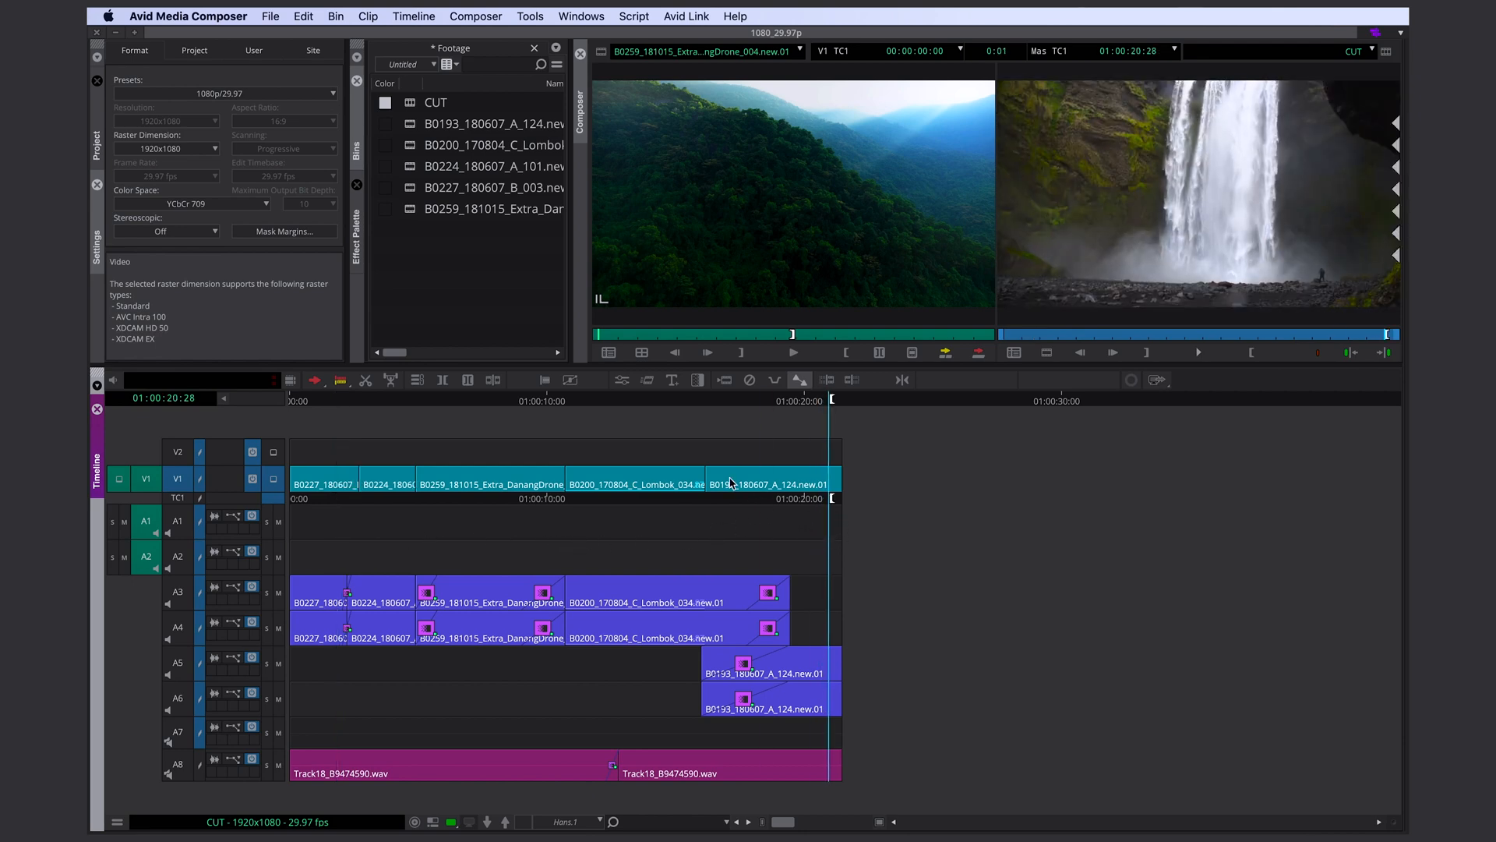
mouse_move(902, 380)
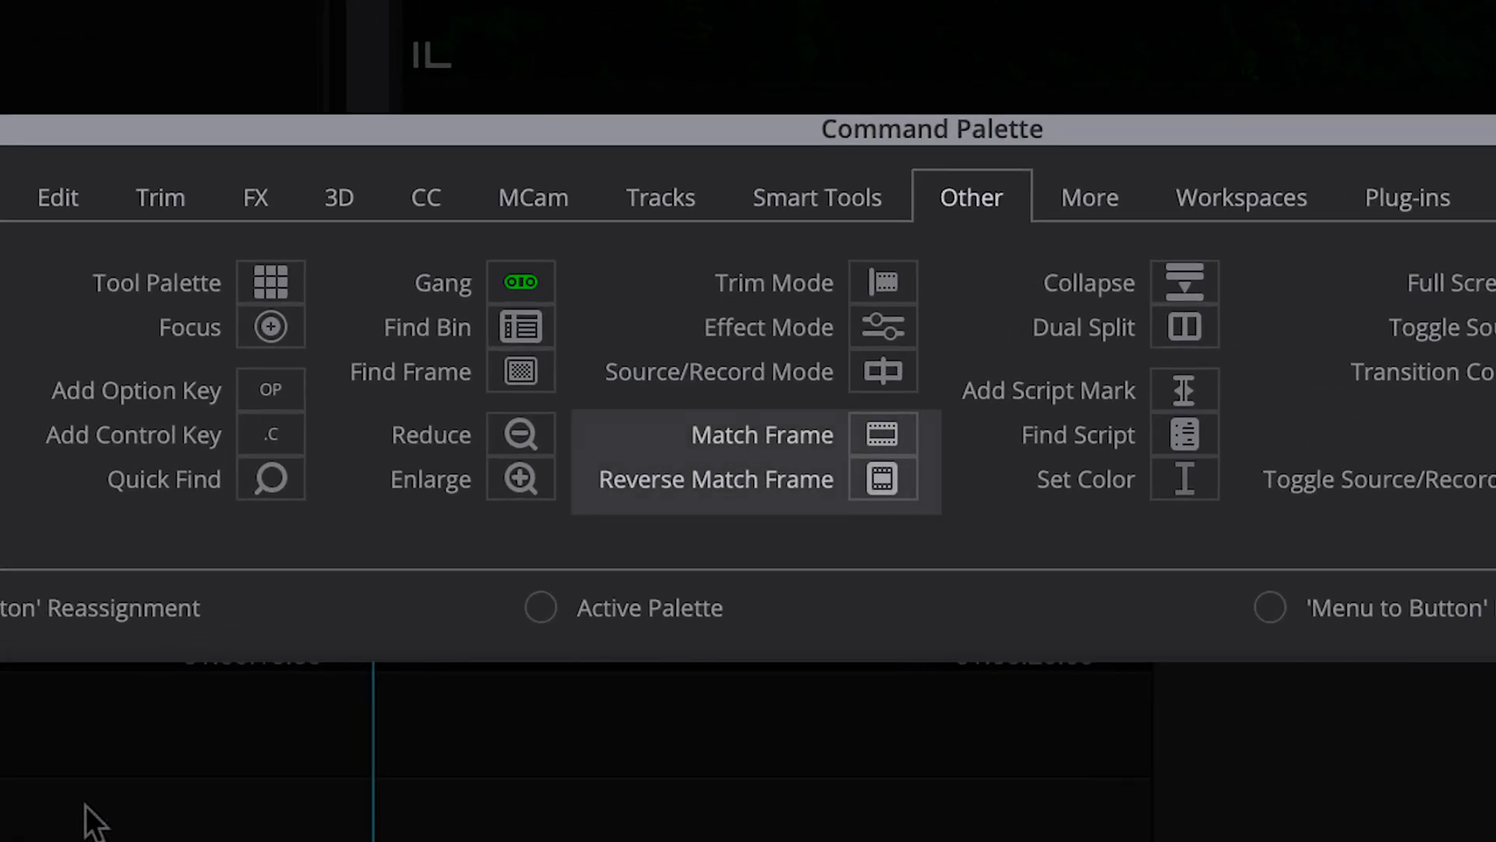
mouse_move(128, 818)
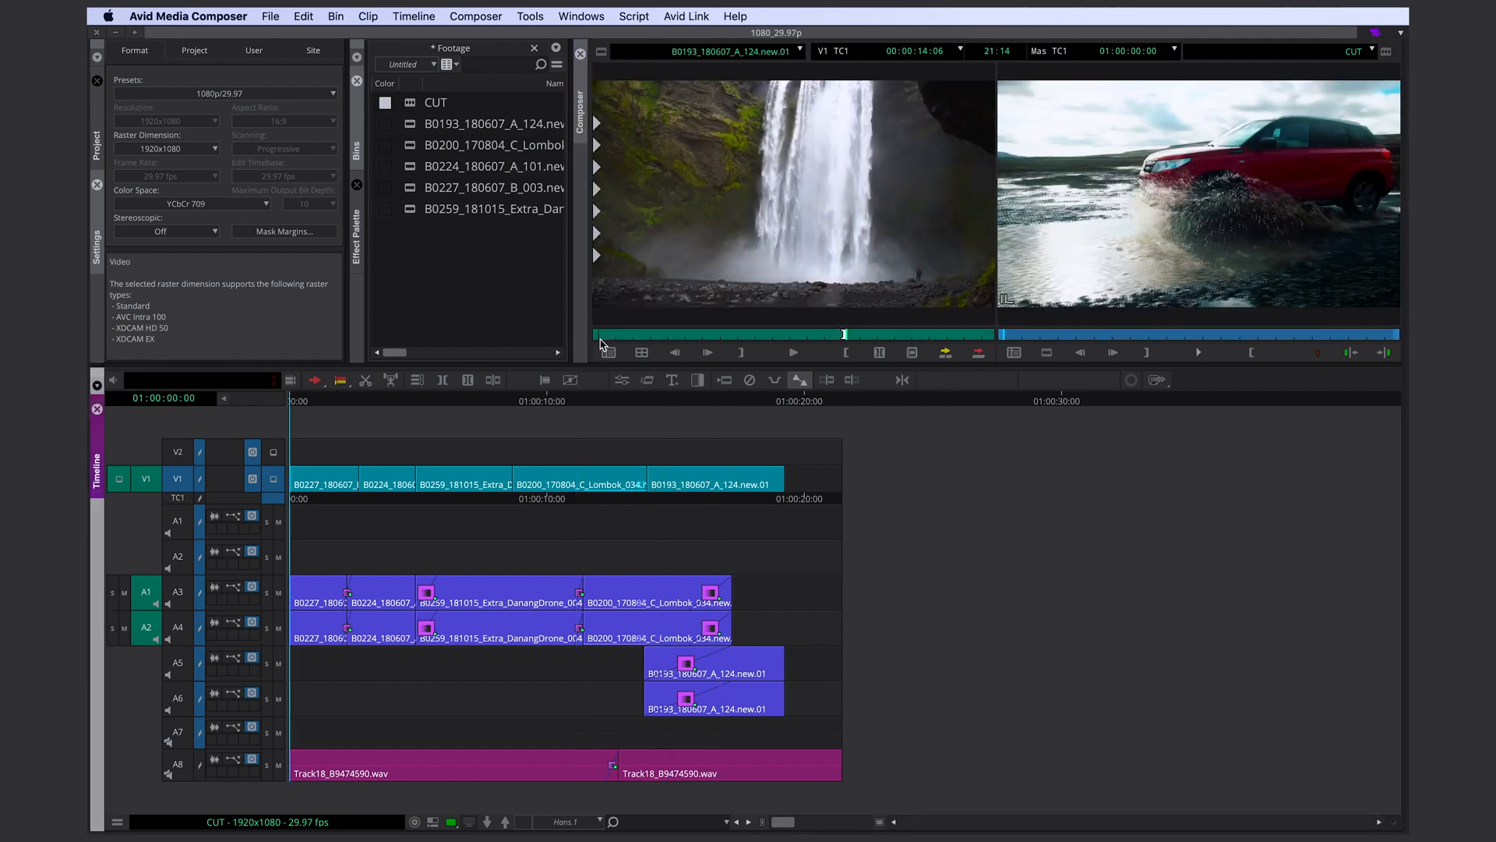
- Cue the waterfall clip to a later frame and Reverse Match Frame it into the sequence near one second
drag(844, 333, 707, 333)
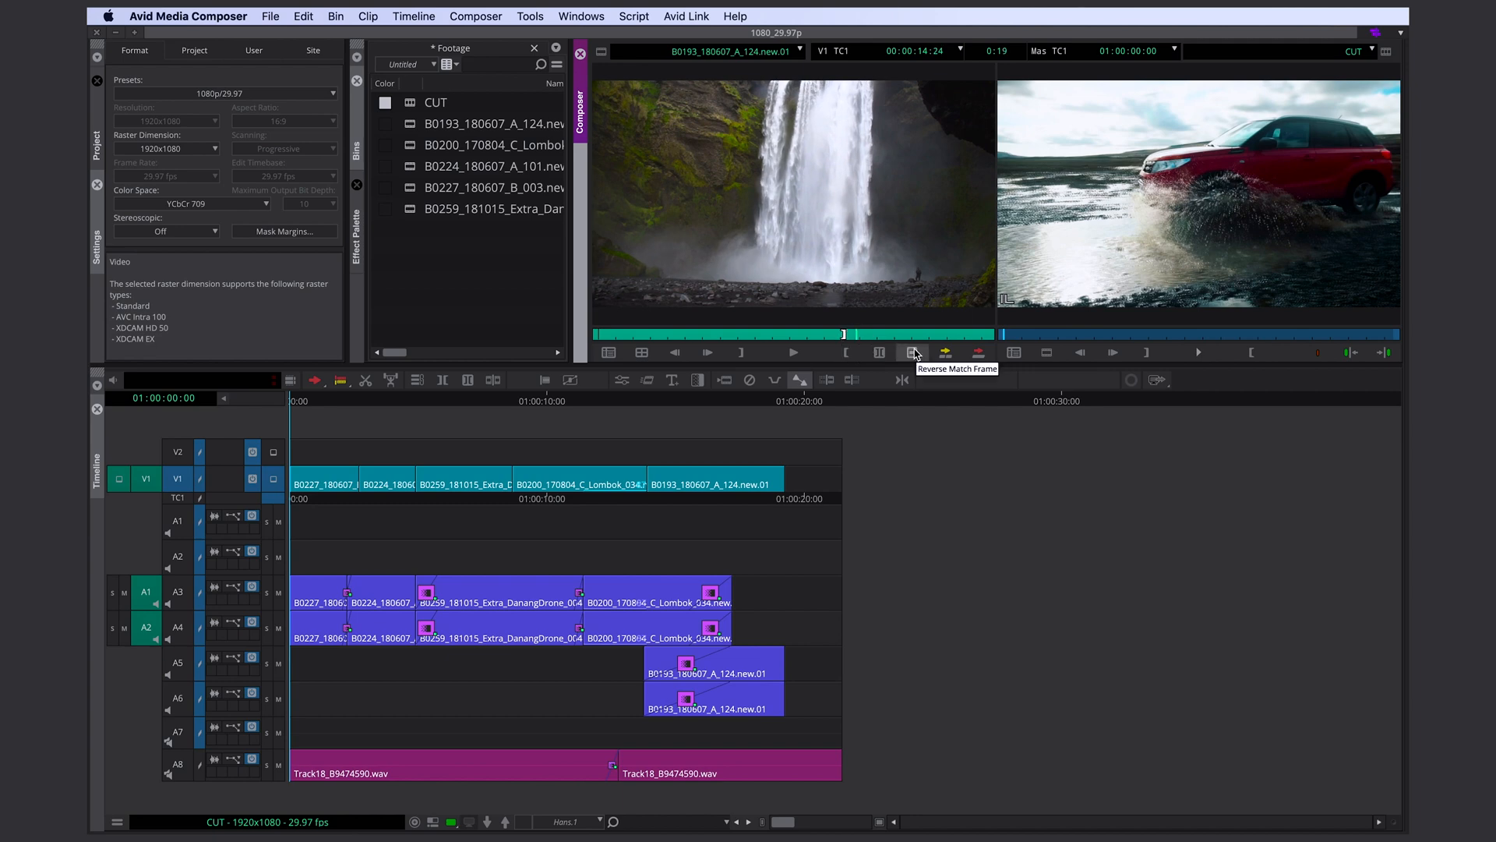
click(914, 352)
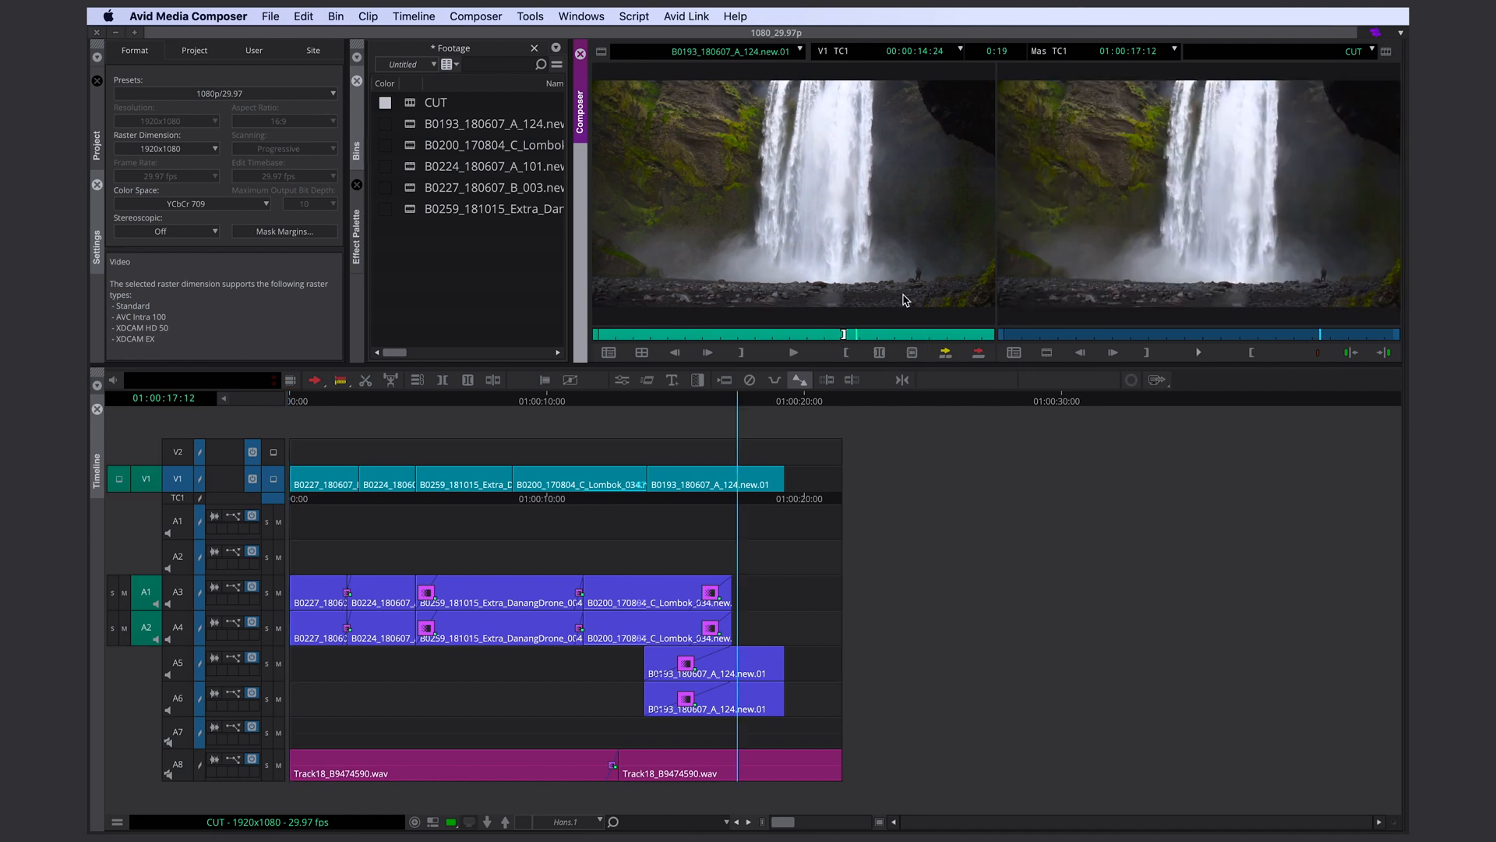
mouse_move(812, 465)
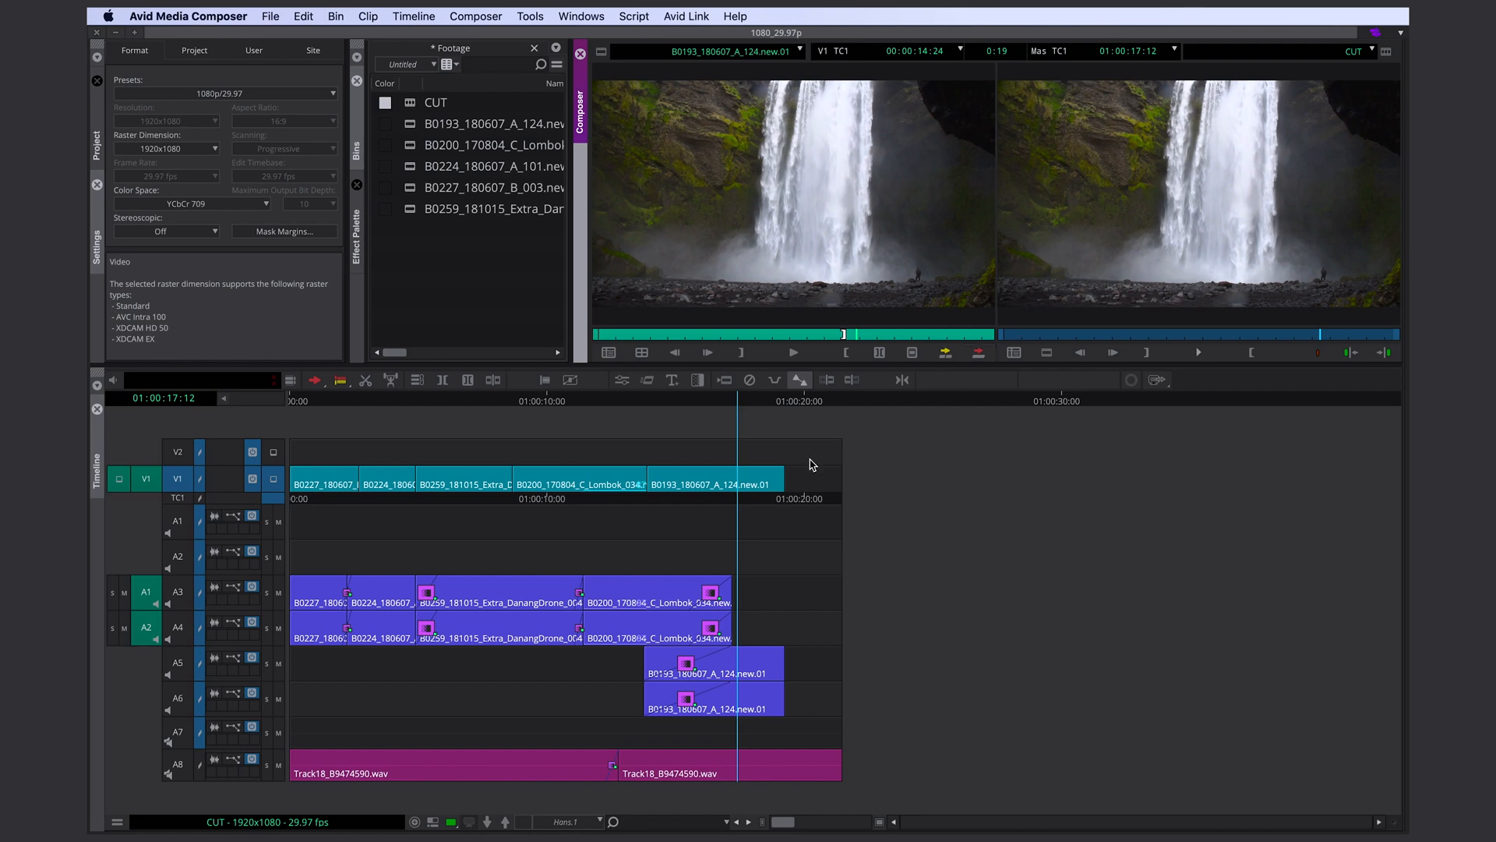
click(371, 560)
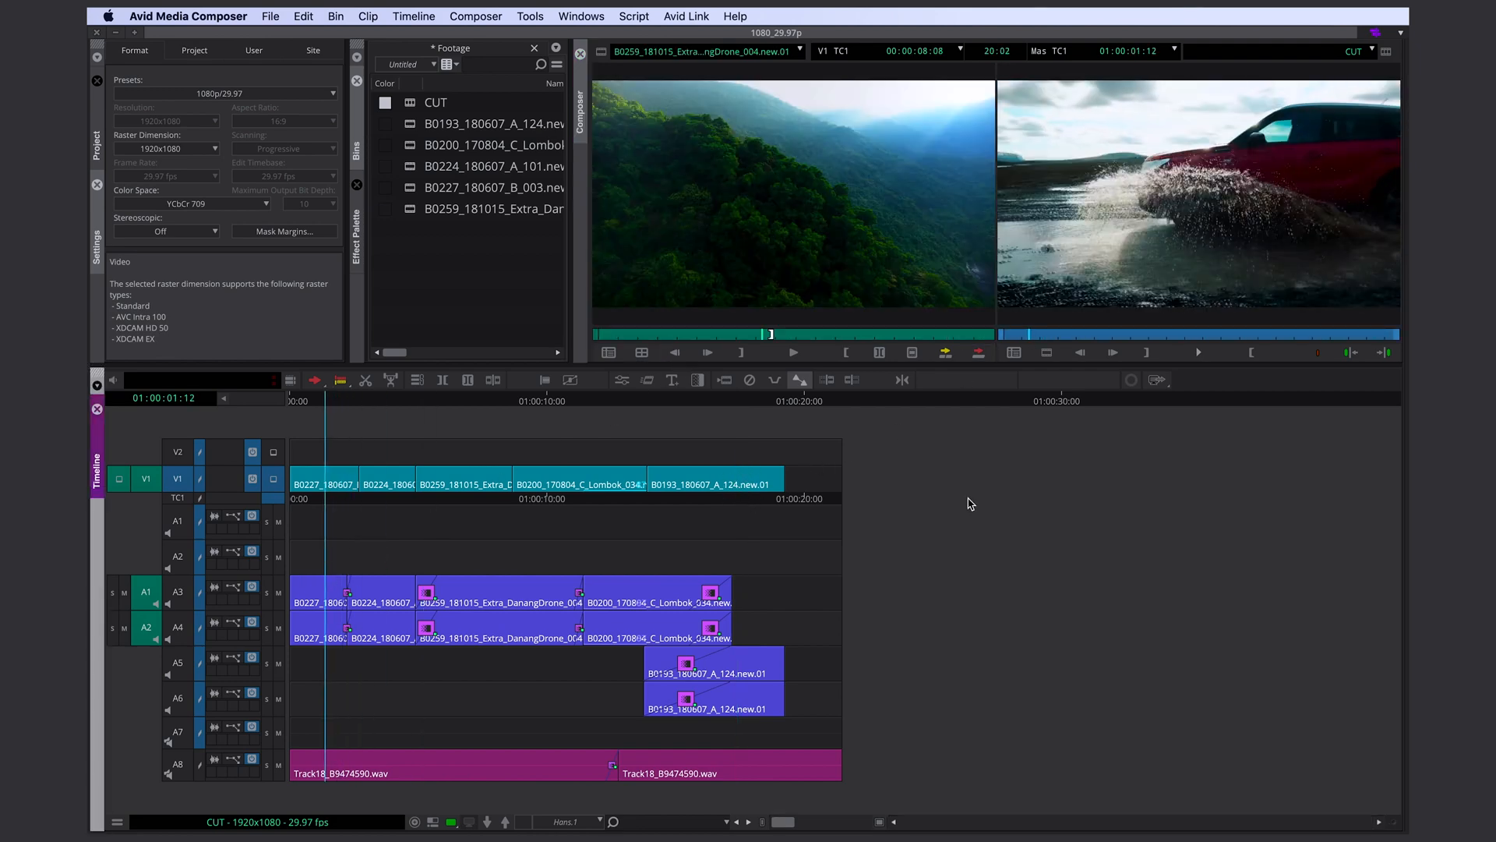
mouse_move(792, 344)
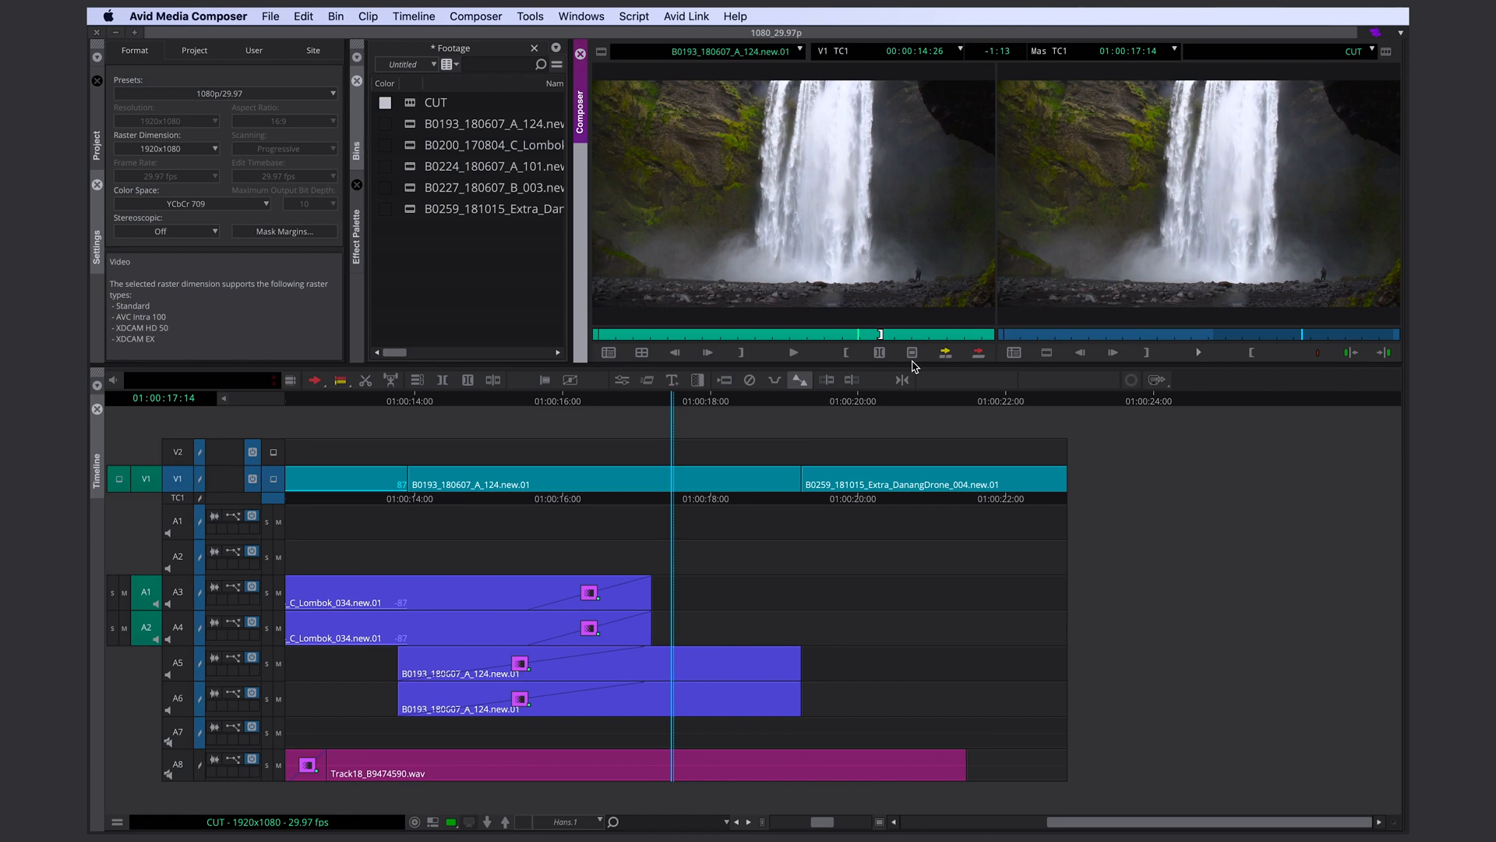
mouse_move(919, 365)
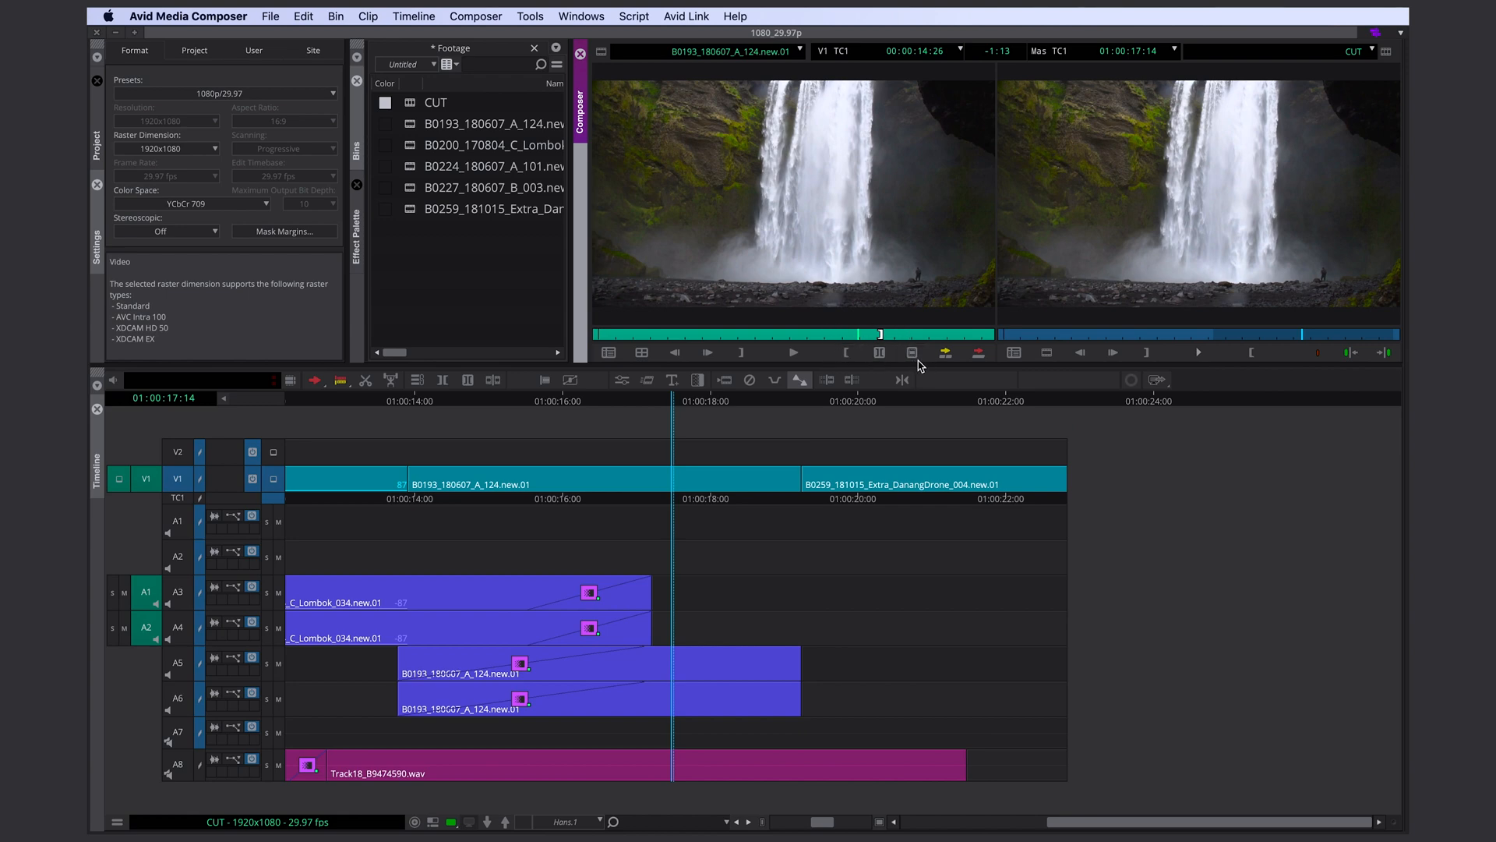